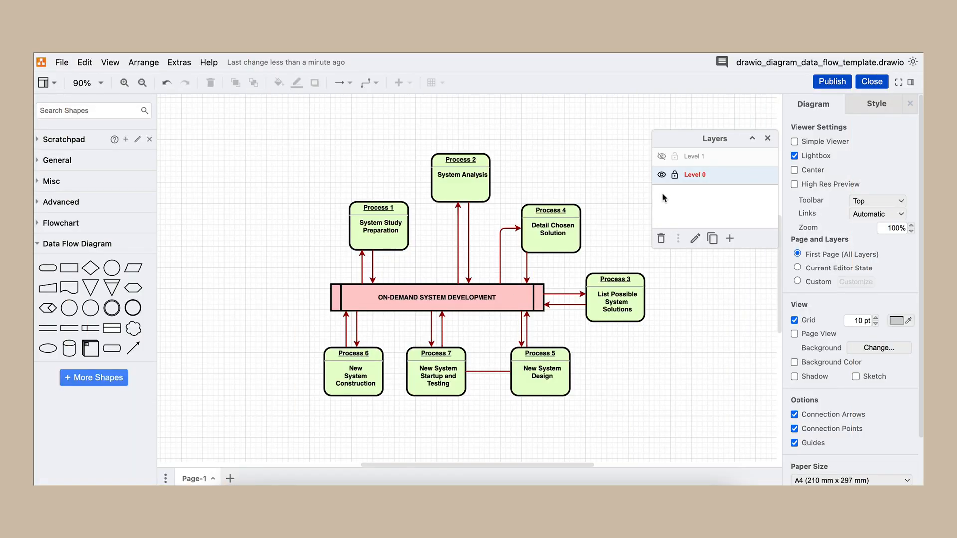
# Step: Toggle the Level 1 layer visible, hidden, then visible again to check its entities and labels
pyautogui.click(661, 156)
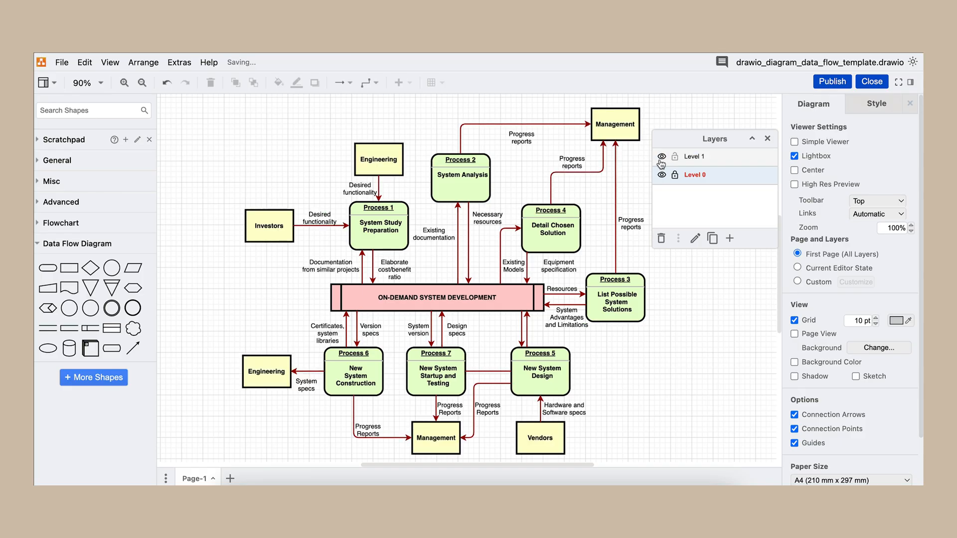
pyautogui.click(661, 156)
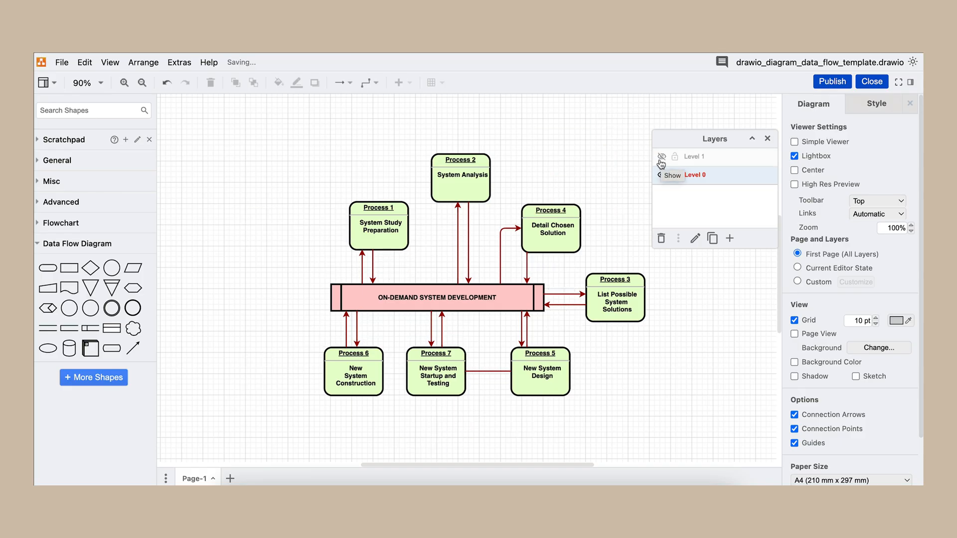
pyautogui.click(661, 156)
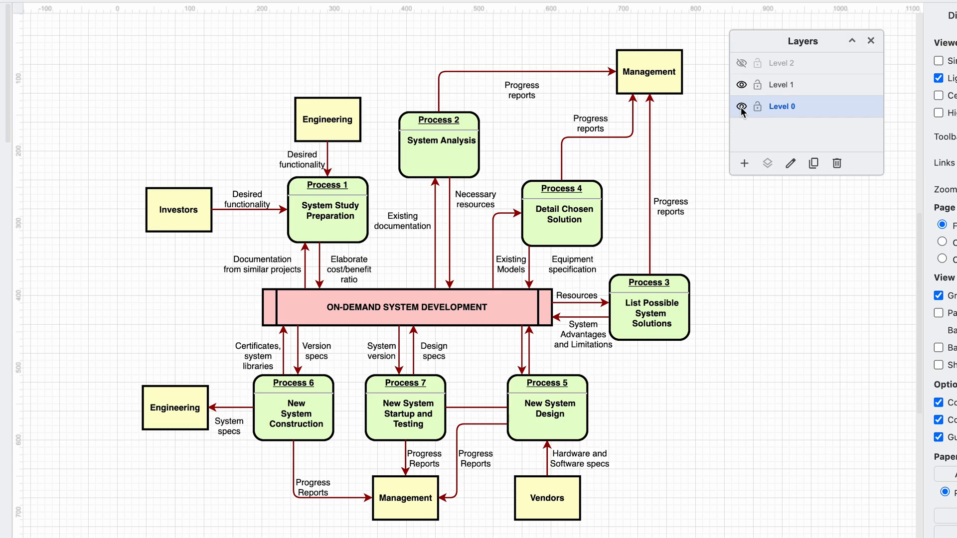
# Step: Hide the Level 1 layer, leaving only Level 0 processes and arrows visible
pyautogui.click(740, 84)
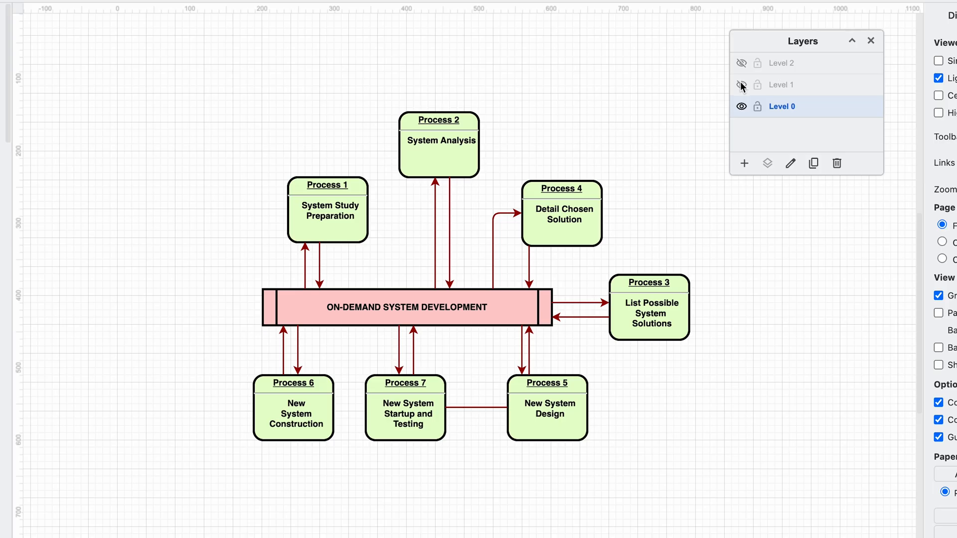